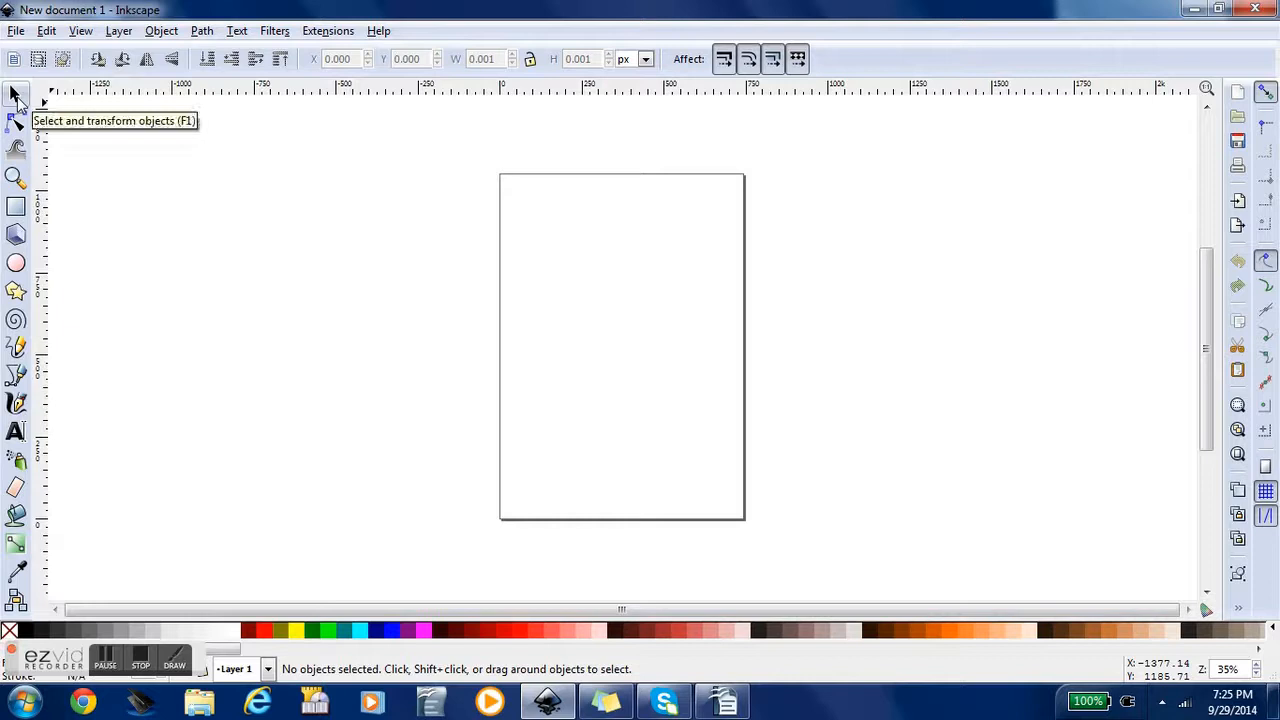
mouse_move(16, 178)
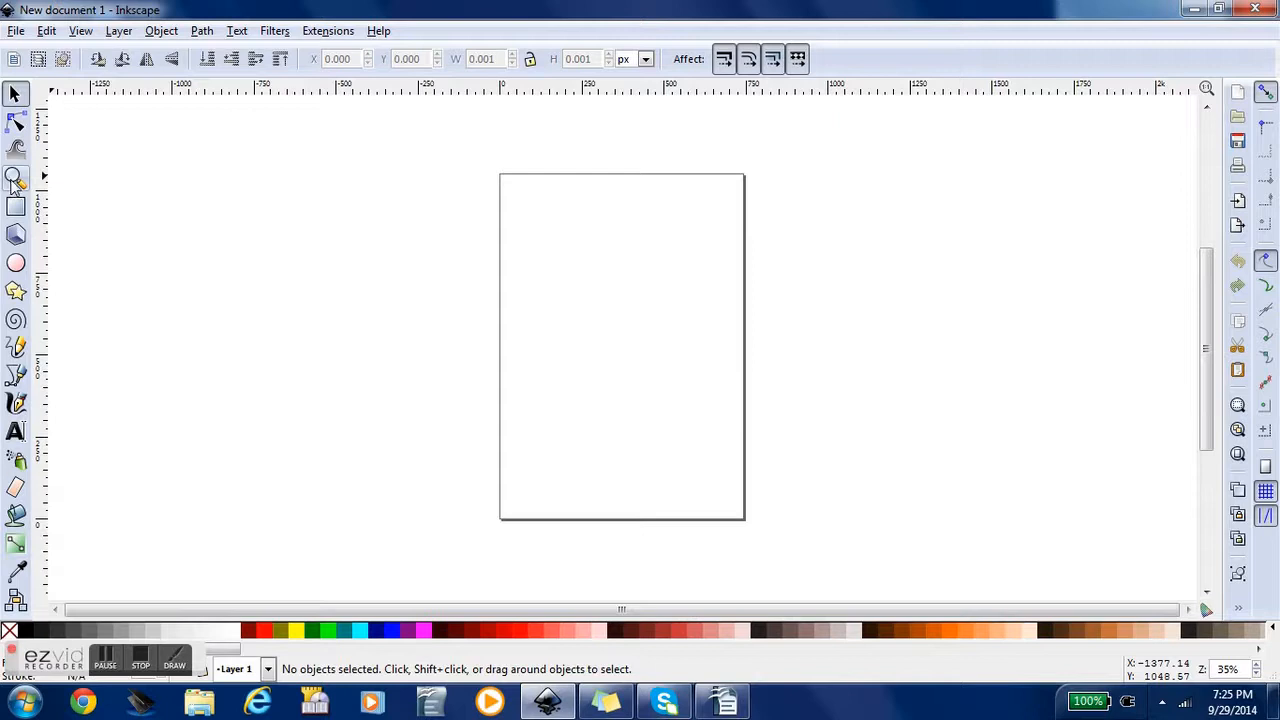
mouse_move(16, 207)
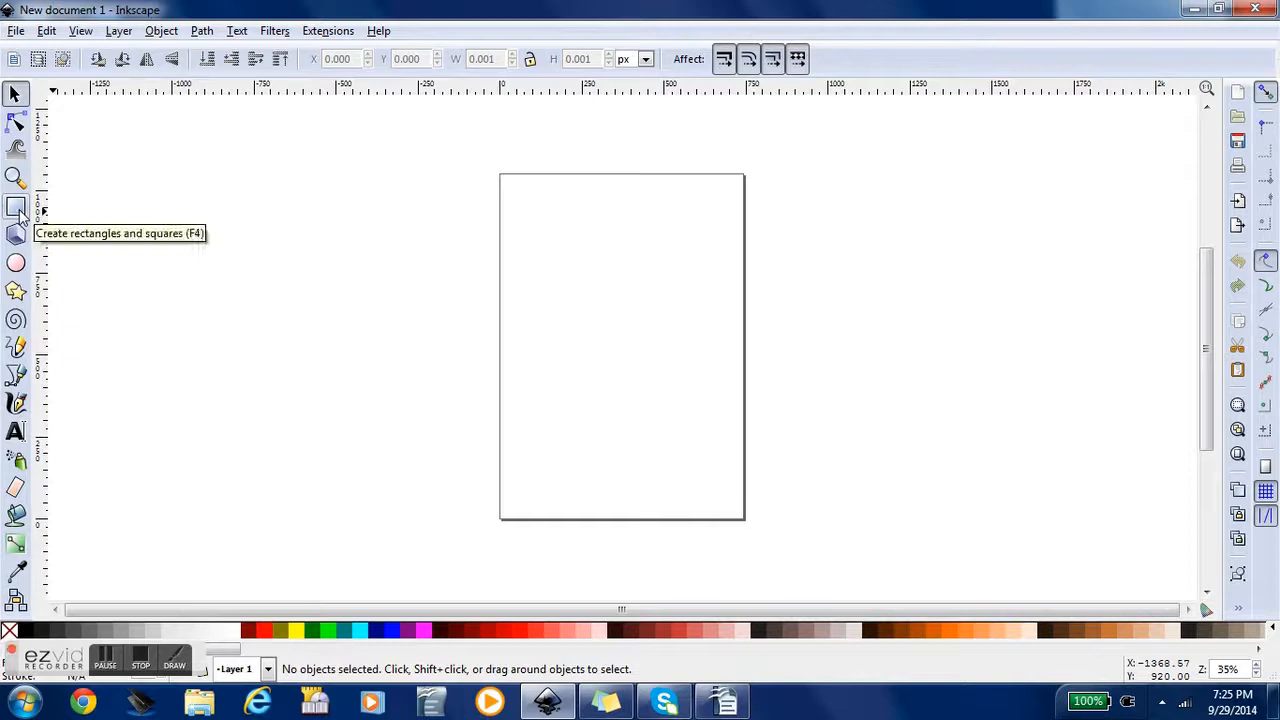
mouse_move(153, 342)
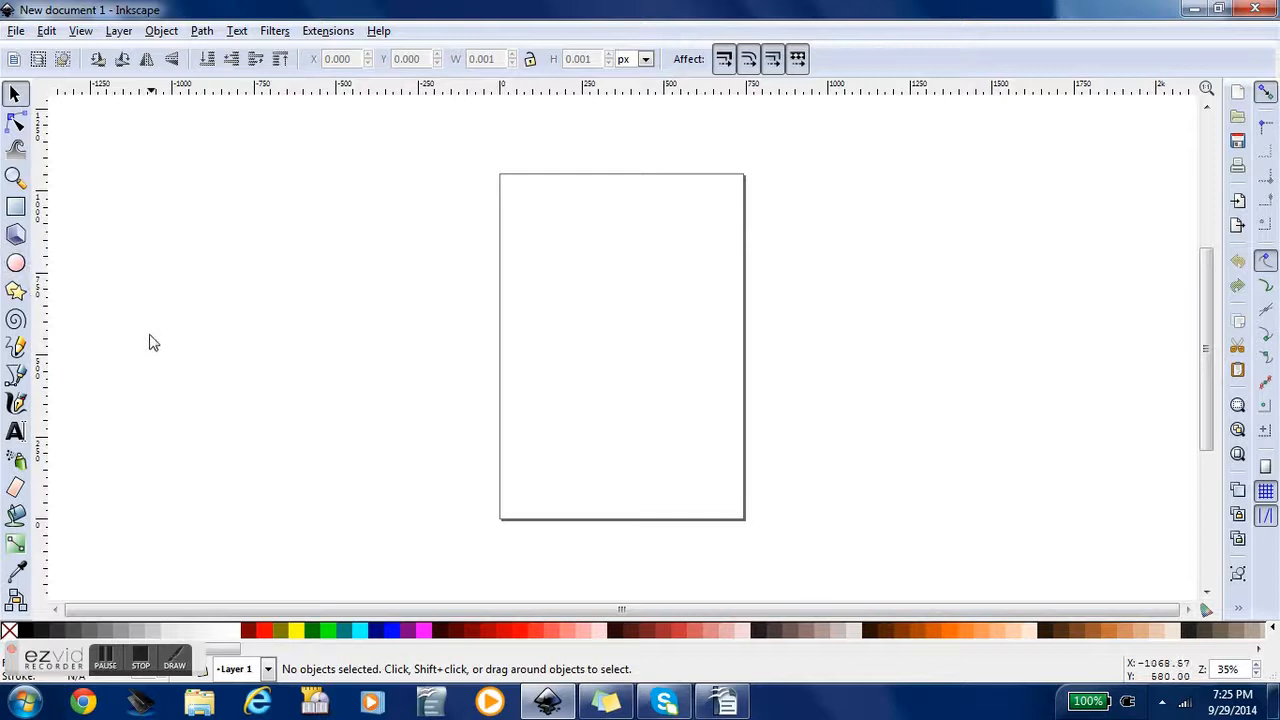
mouse_move(18, 378)
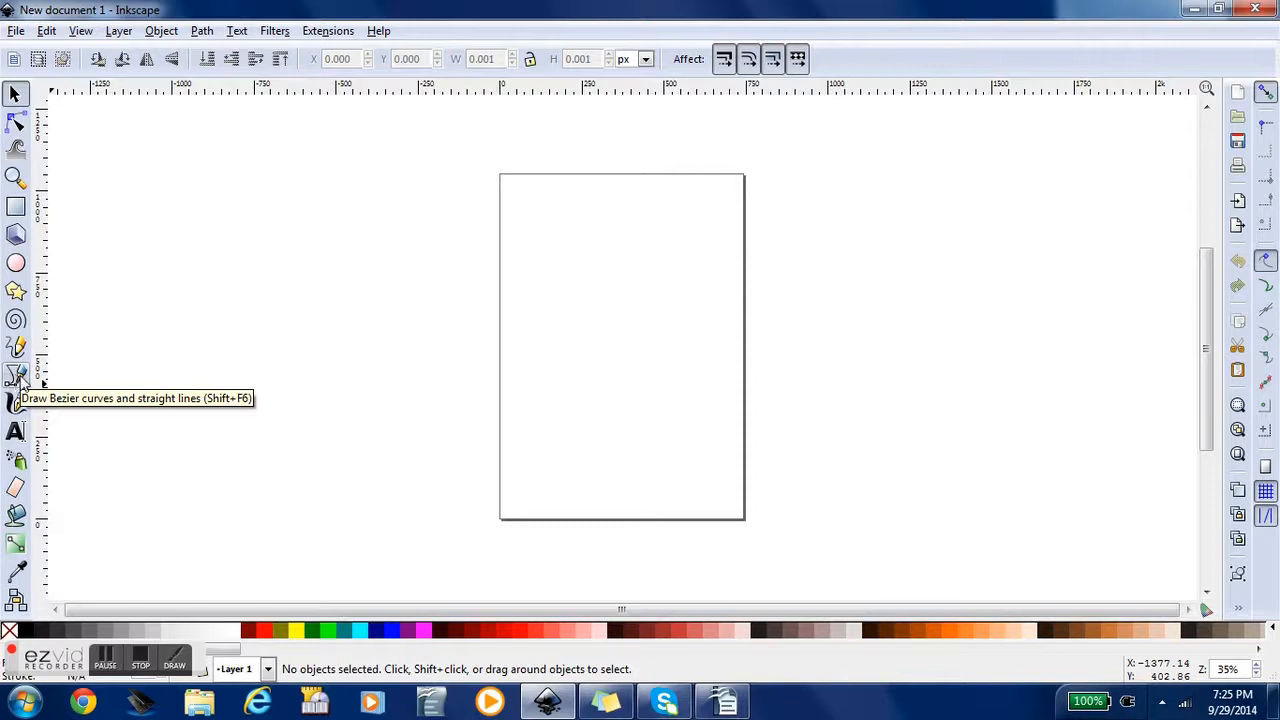
mouse_move(17, 432)
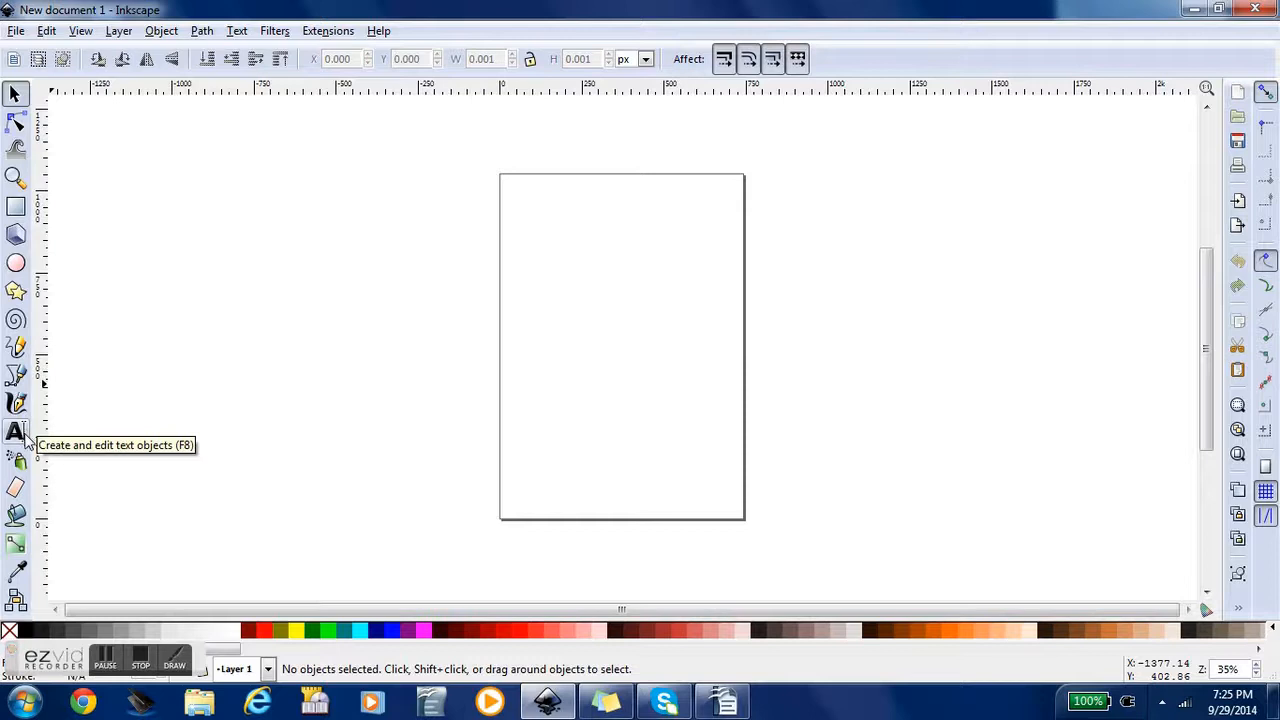
mouse_move(18, 543)
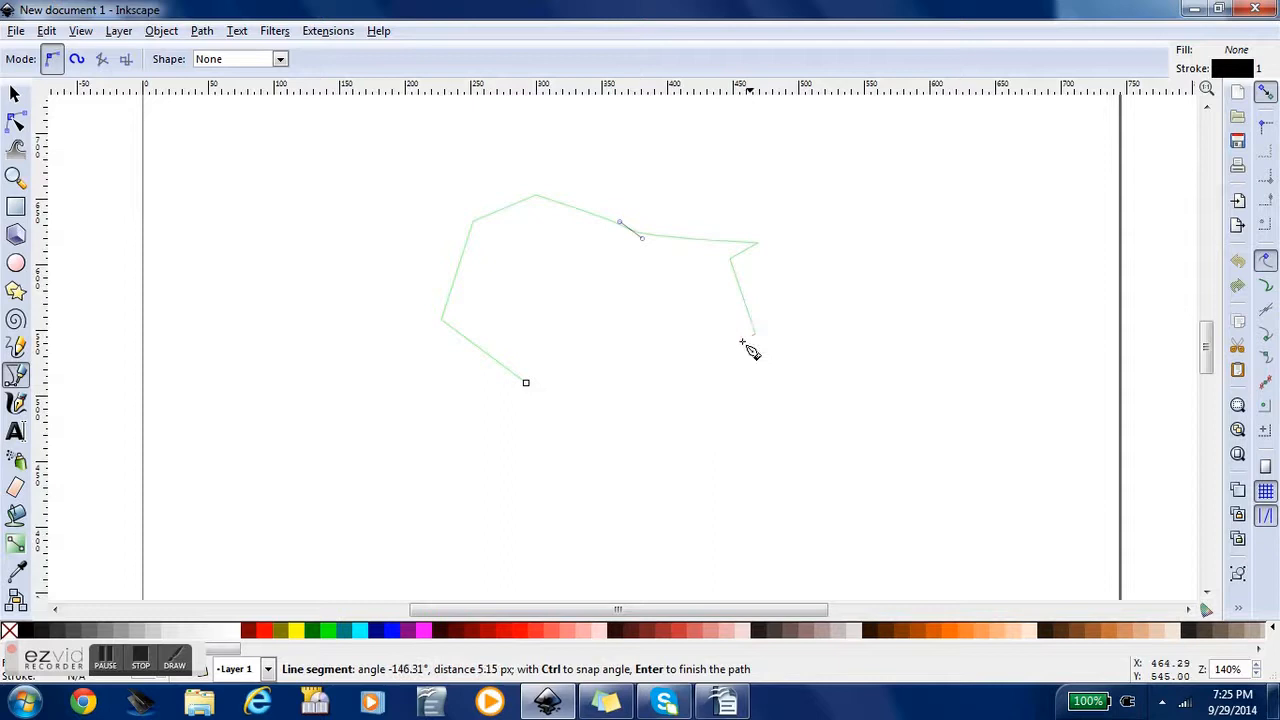
Close the polygon outline of the first petal with Enter
key(Return)
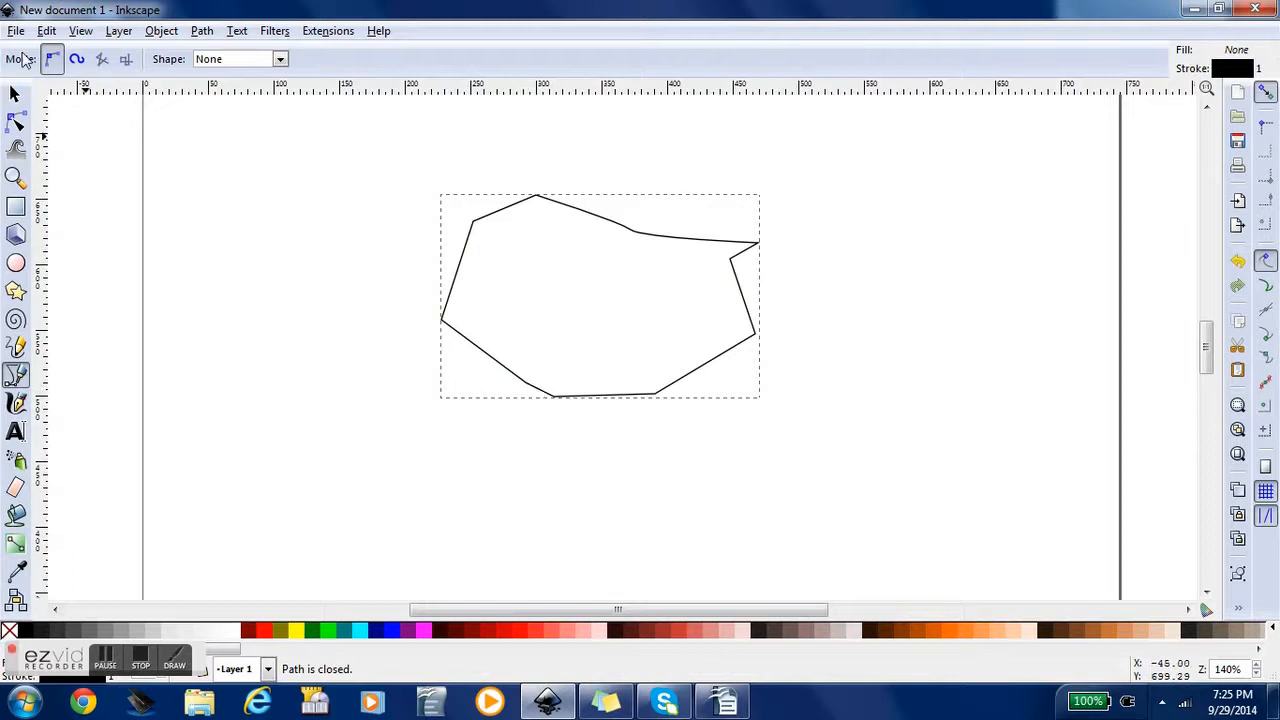
click(16, 122)
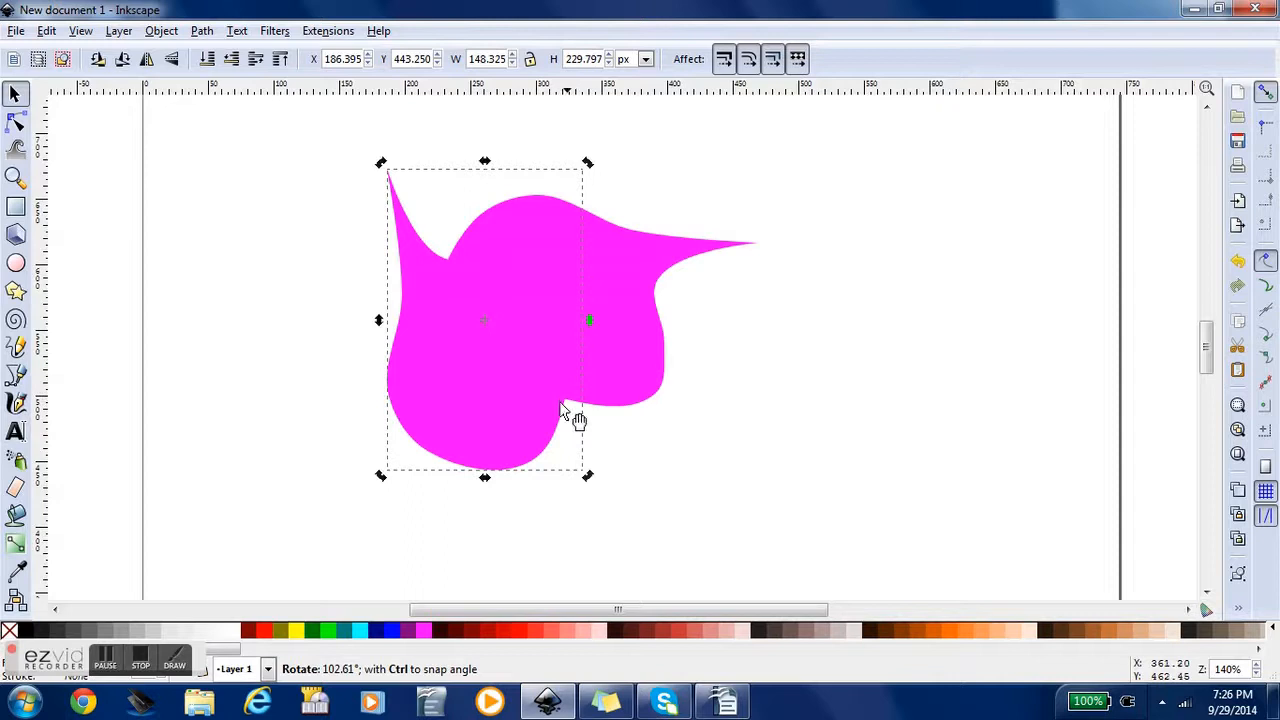
Rotate the duplicated magenta petal into a new position around the center
drag(580, 420, 370, 300)
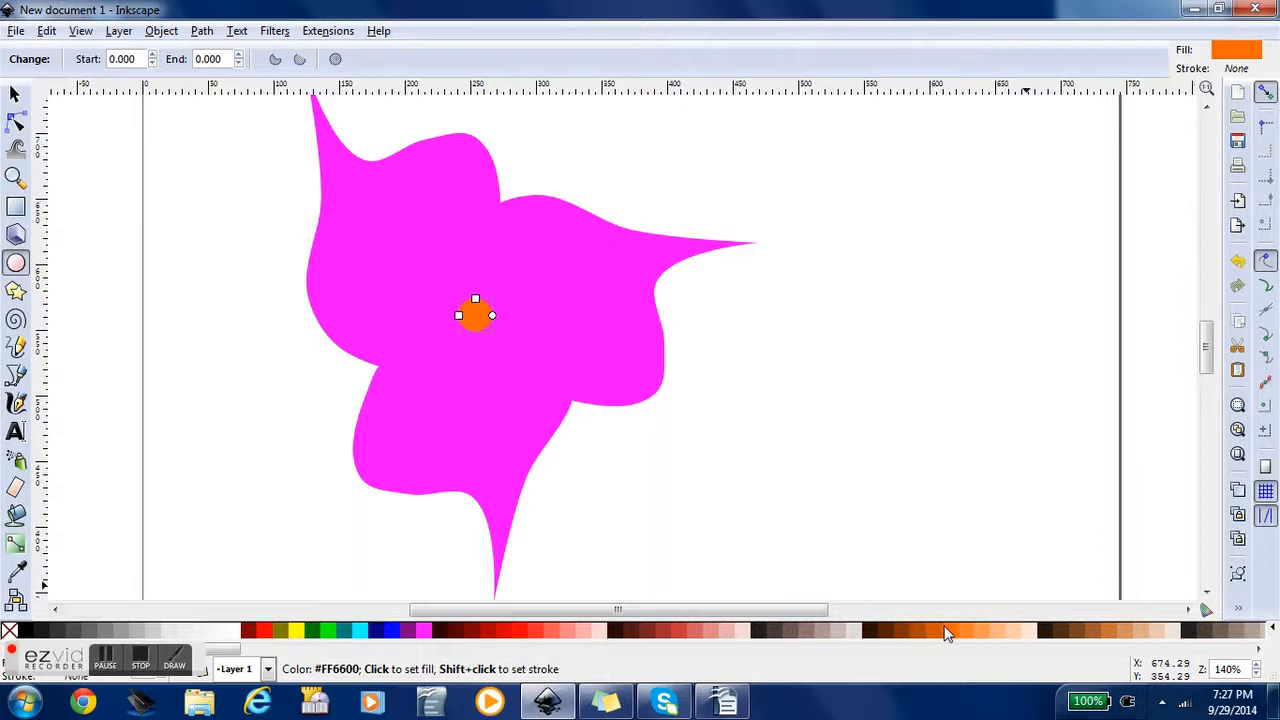
Apply the Diffuse light bevel filter to the petals and orange centre
click(274, 30)
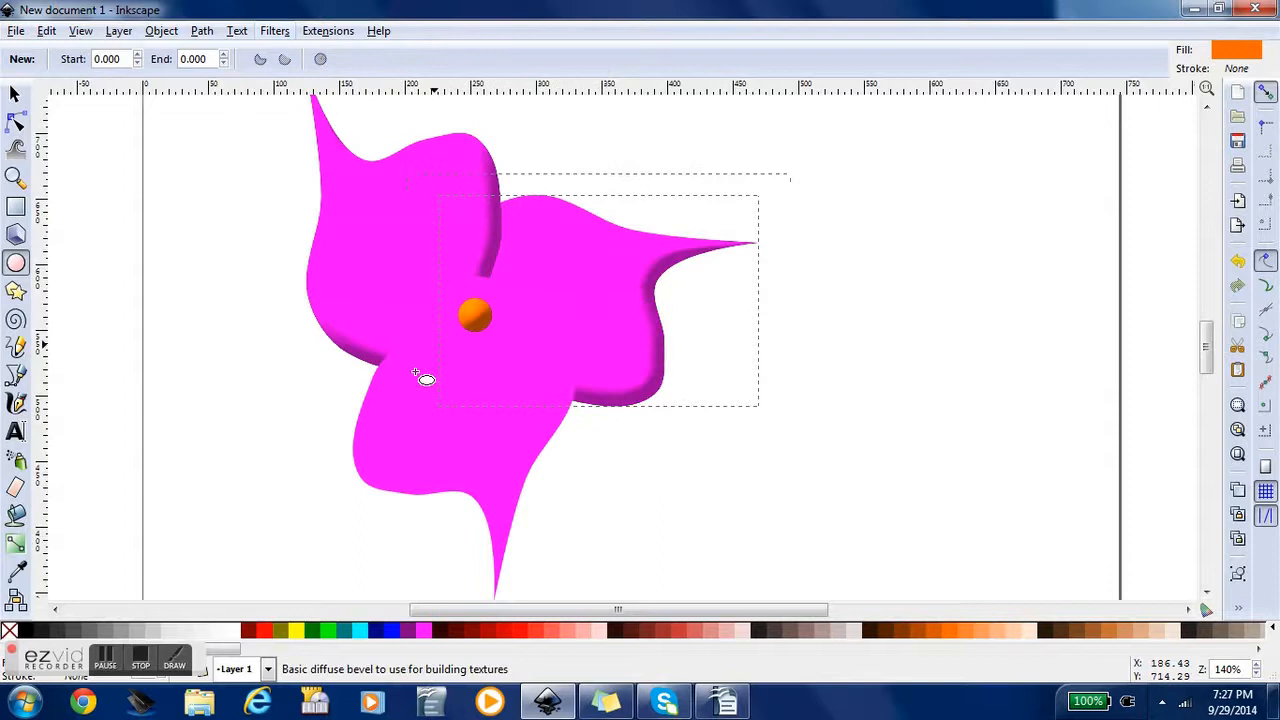
click(274, 30)
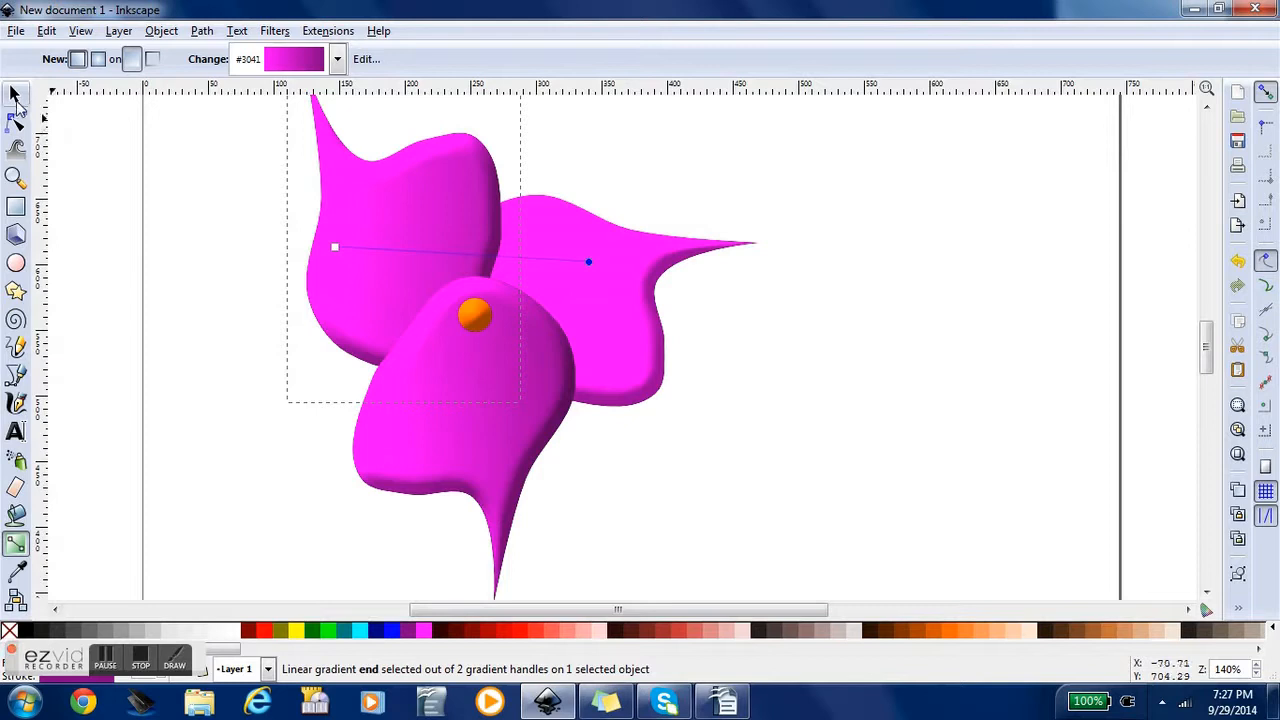
Return to the selector tool after shading the petals with gradients
click(16, 92)
text(p)
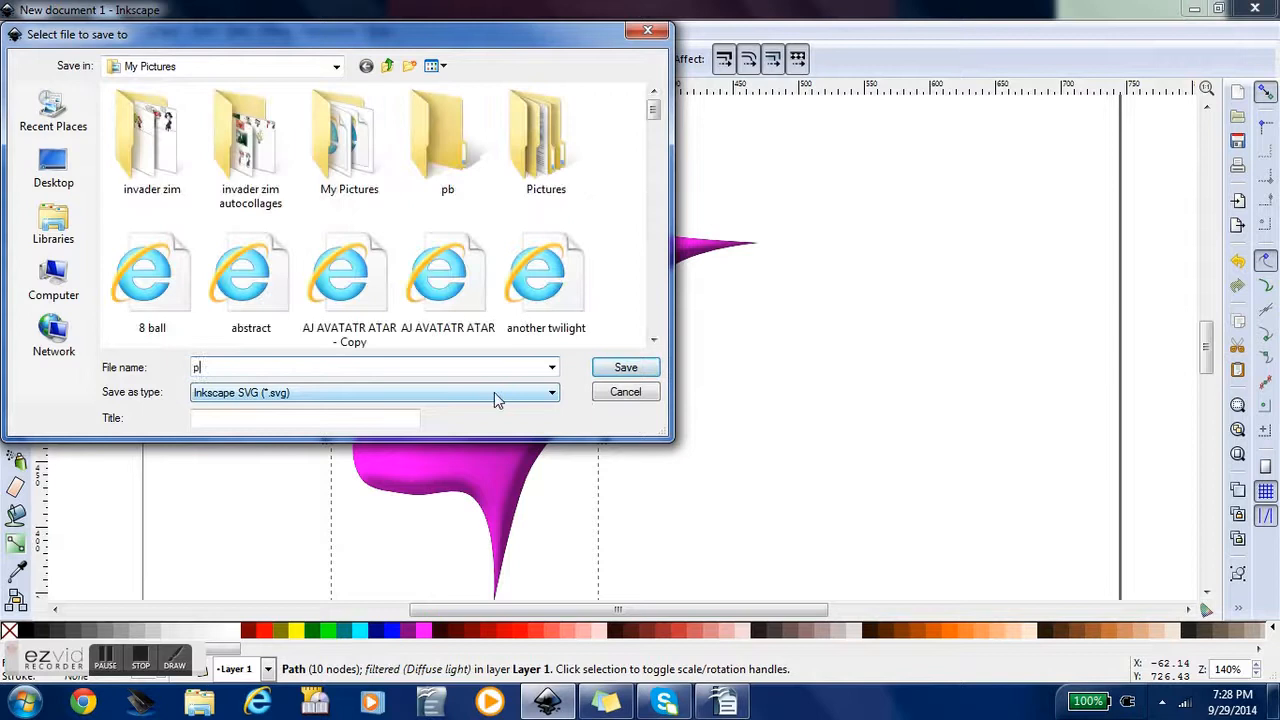
Confirm saving the drawing as 'purple flower' in Inkscape SVG format
click(625, 367)
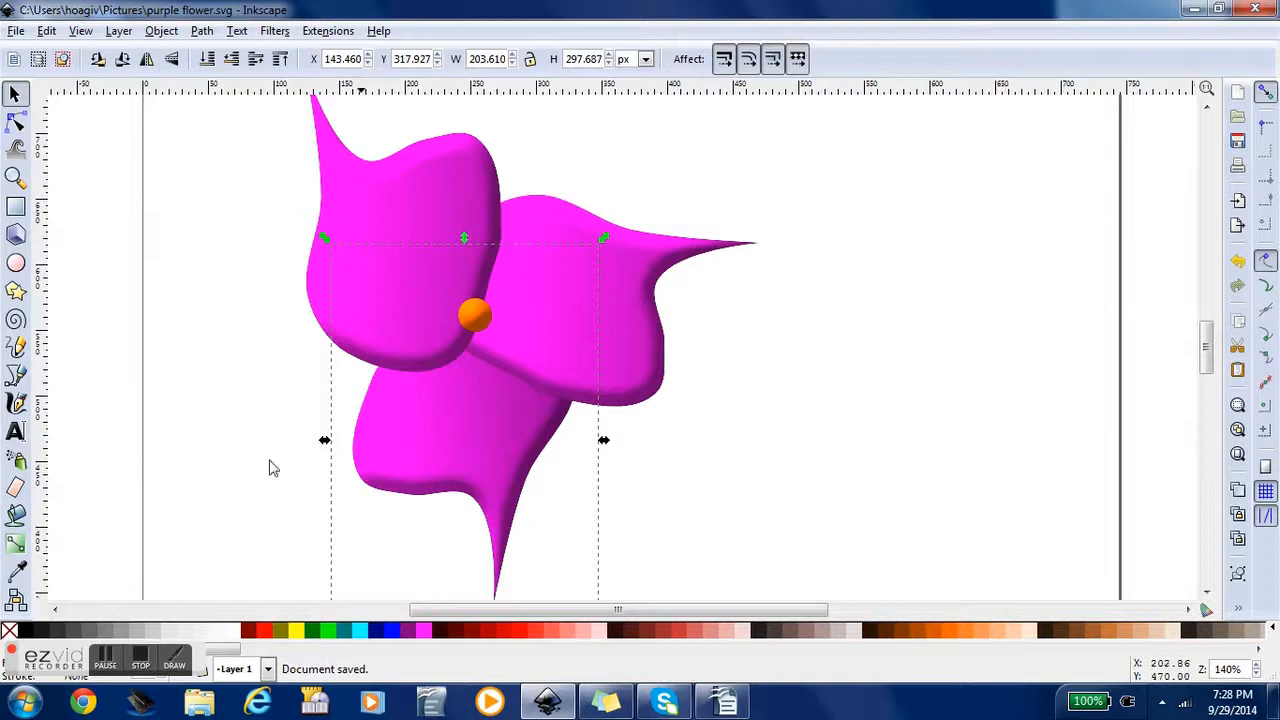